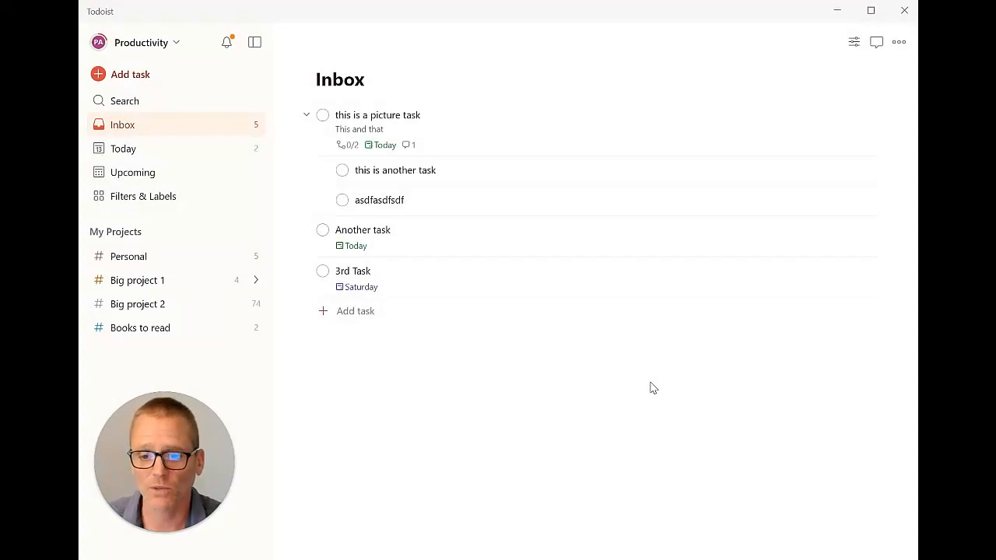
mouse_move(628, 229)
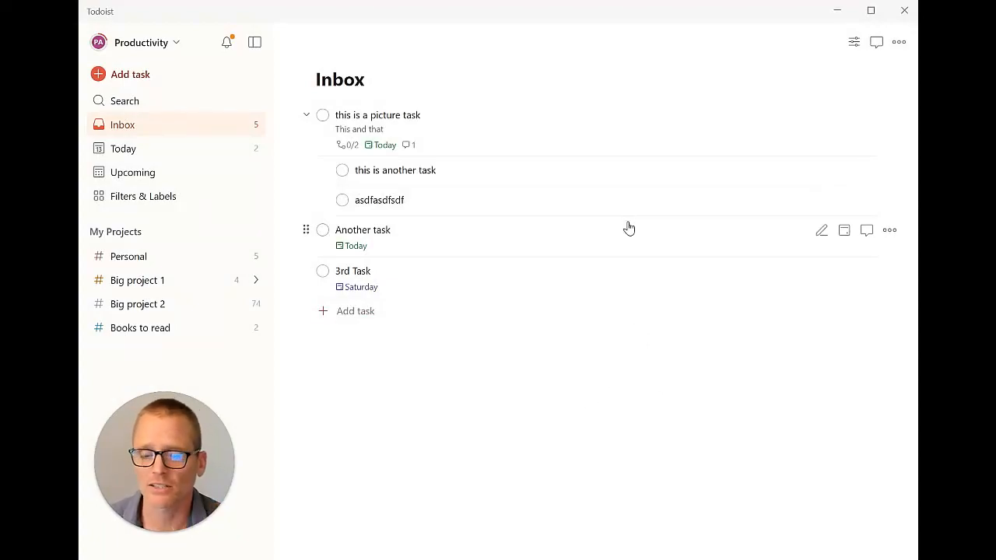
mouse_move(617, 232)
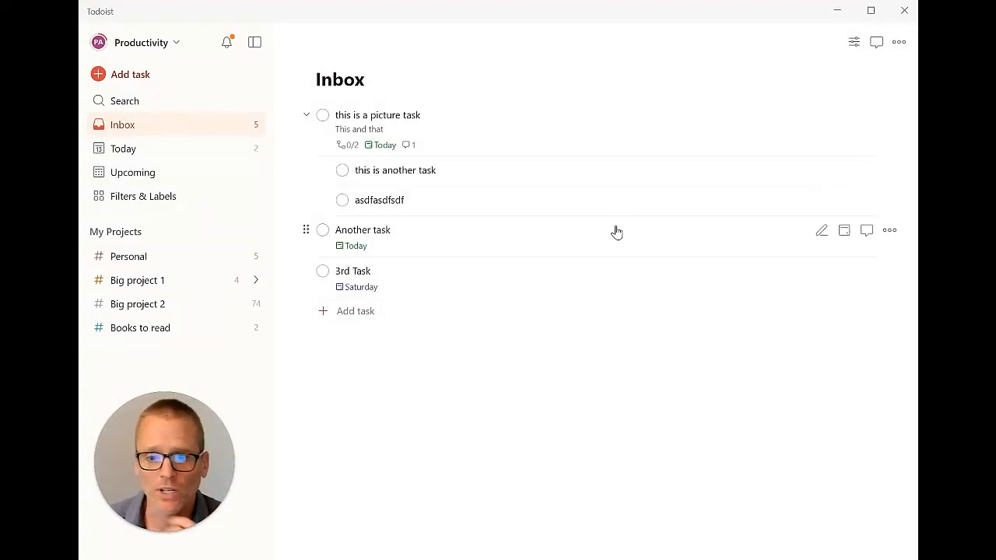
mouse_move(205, 152)
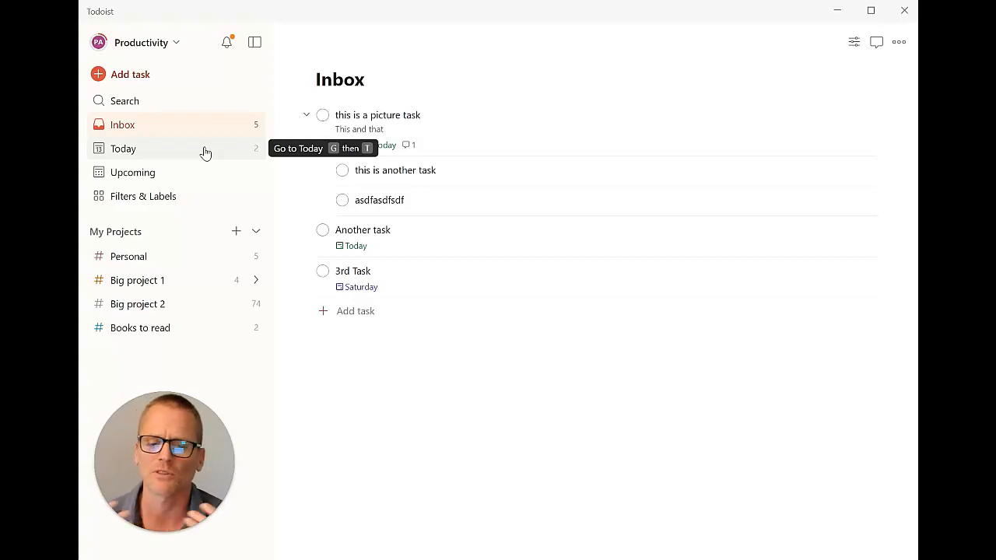
mouse_move(461, 212)
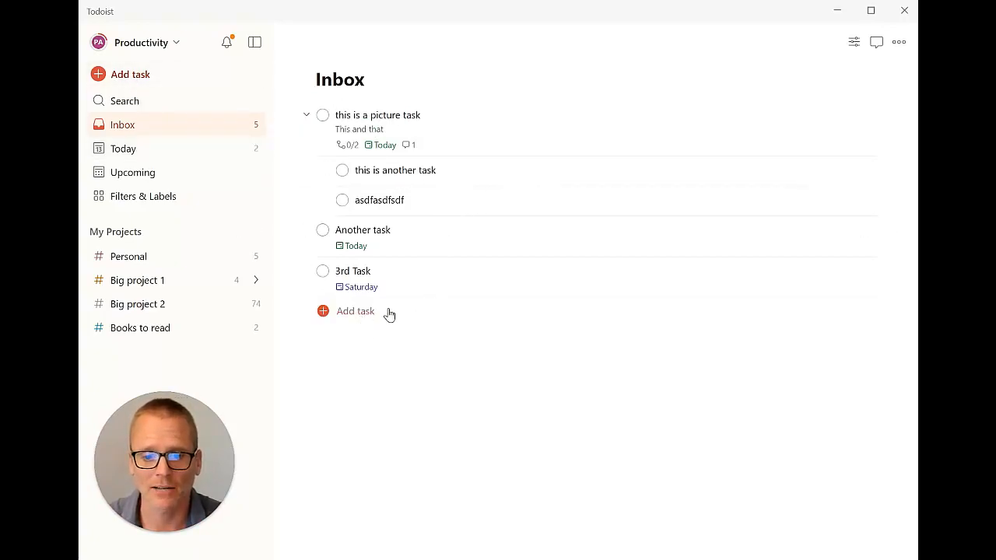
mouse_move(387, 30)
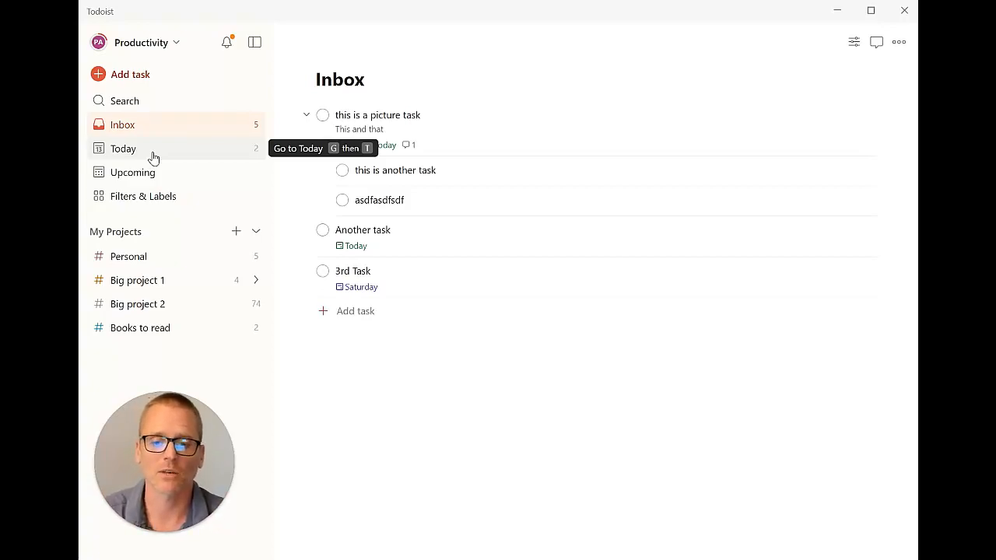
mouse_move(174, 179)
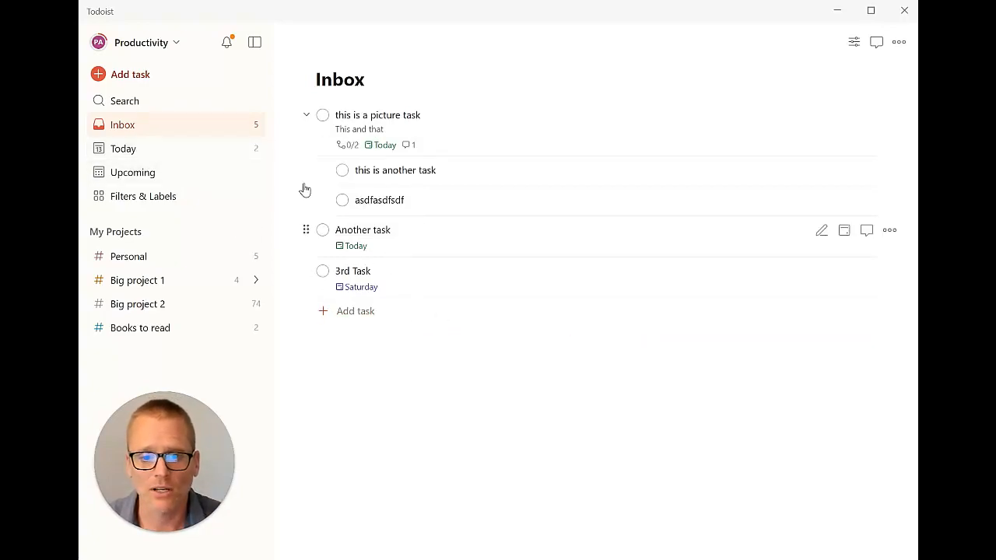
mouse_move(125, 99)
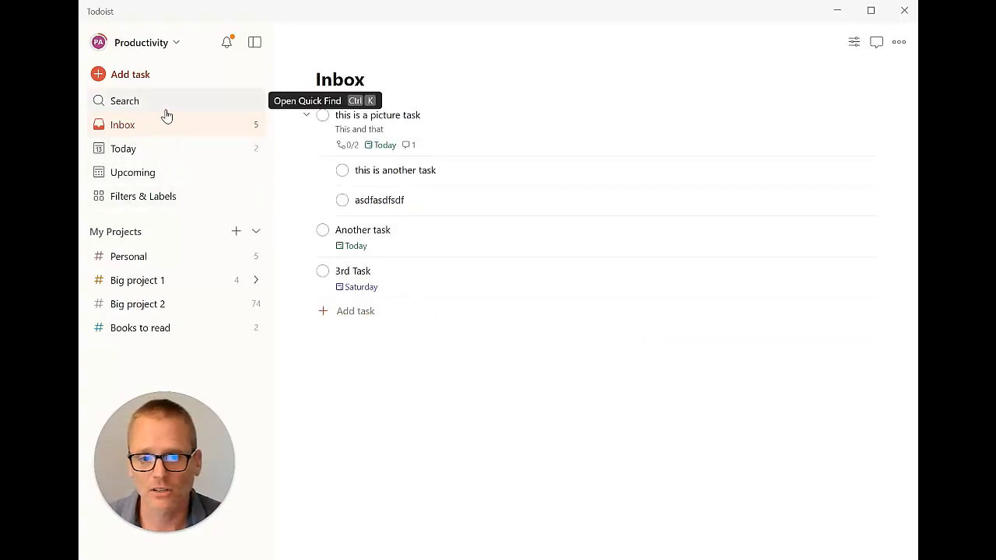
mouse_move(257, 42)
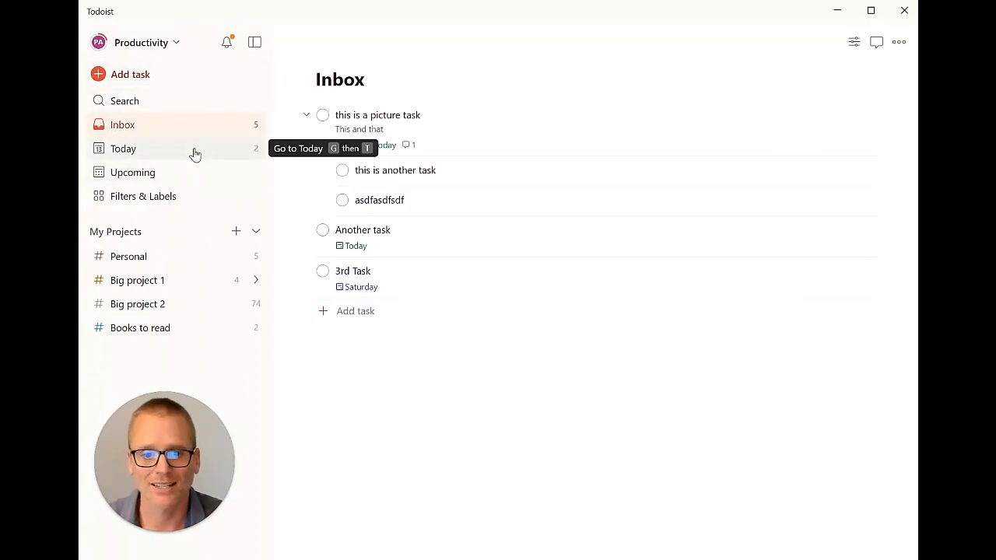
mouse_move(197, 181)
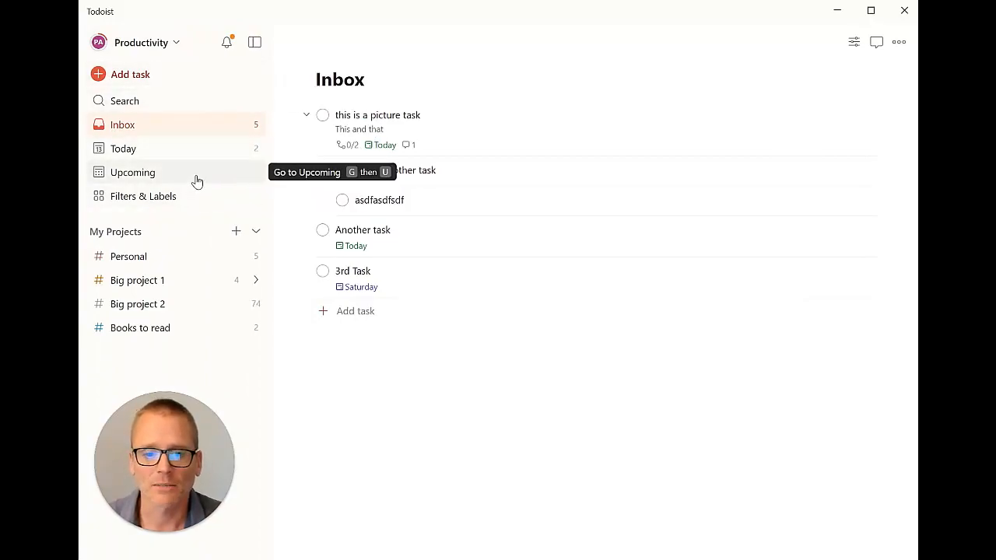
View the June 2024 Upcoming calendar of scheduled tasks, then return to the Inbox.
left_click(132, 171)
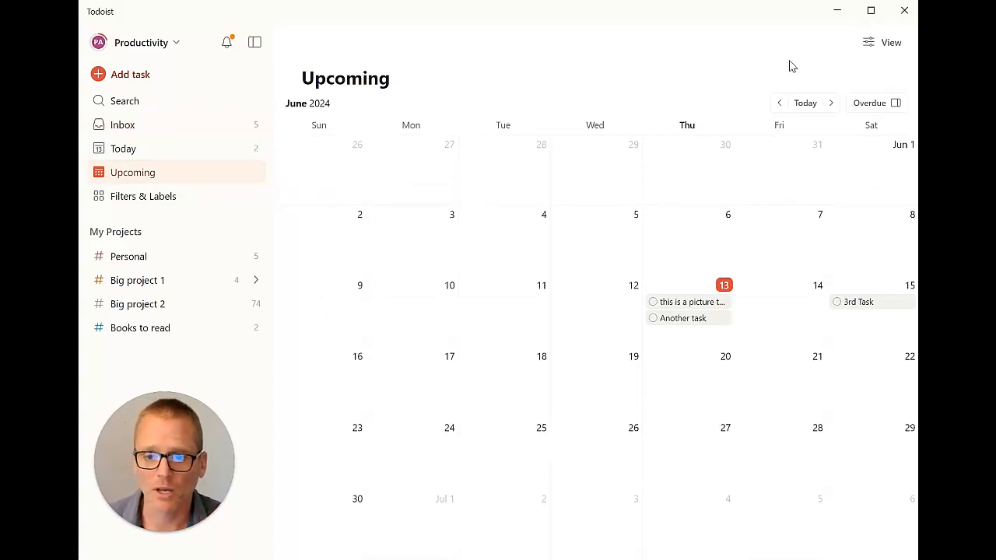
mouse_move(890, 42)
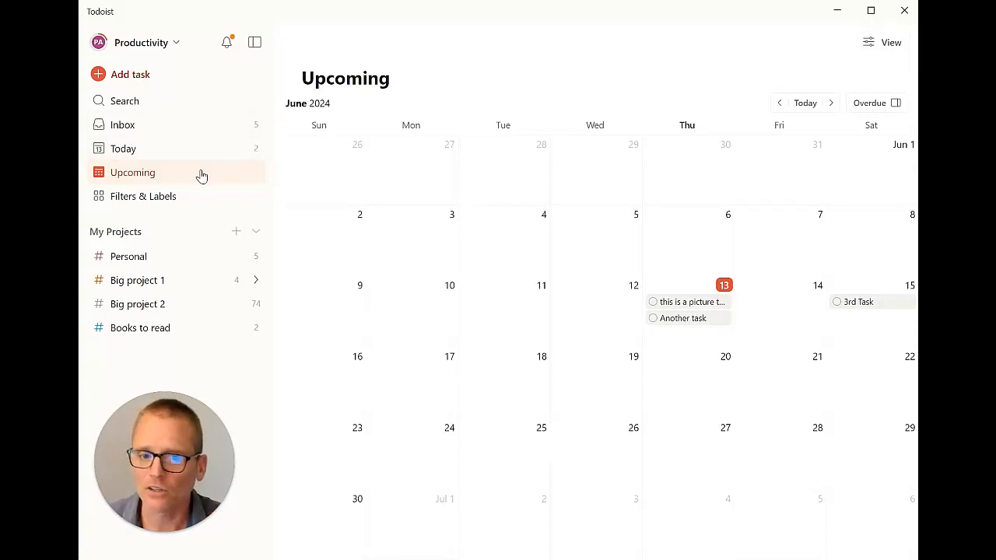
left_click(121, 125)
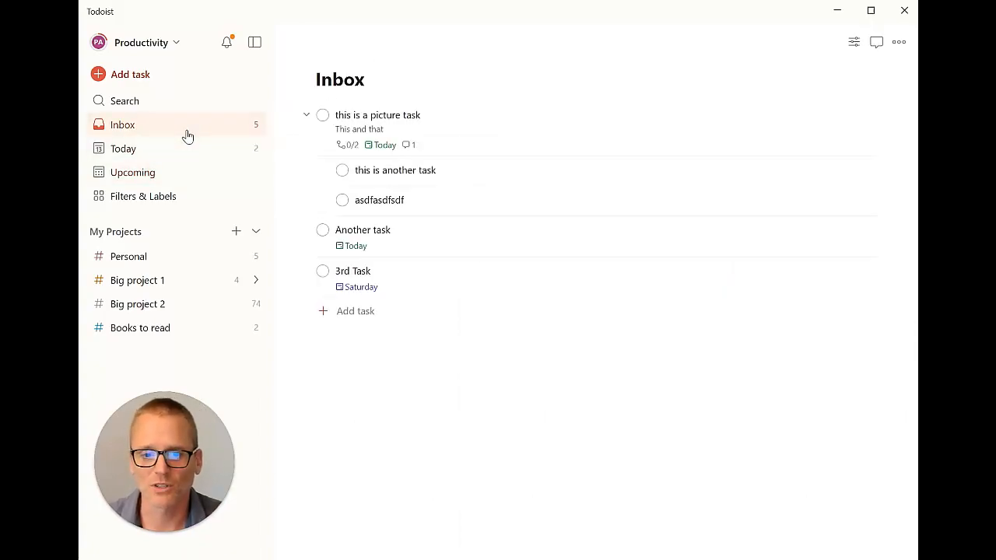
mouse_move(175, 255)
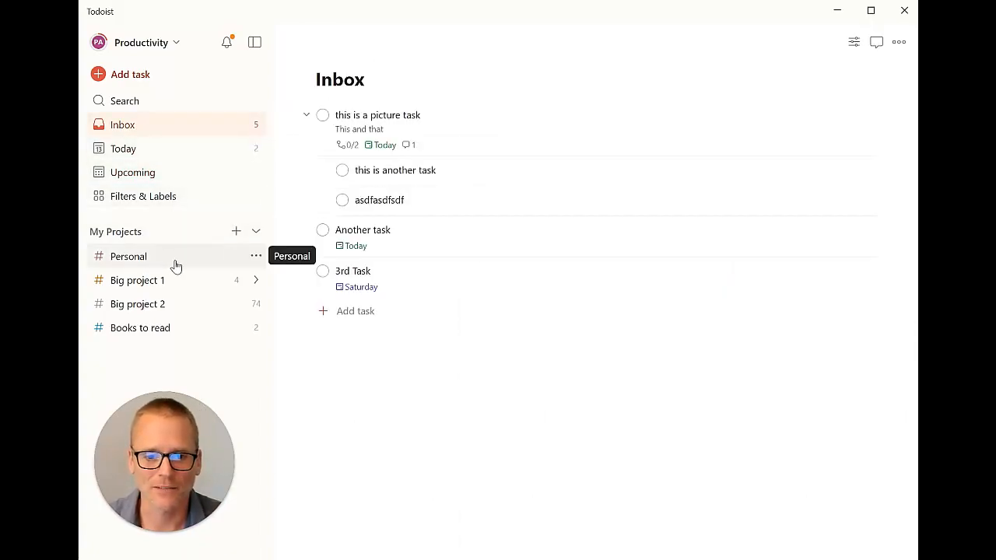
mouse_move(246, 237)
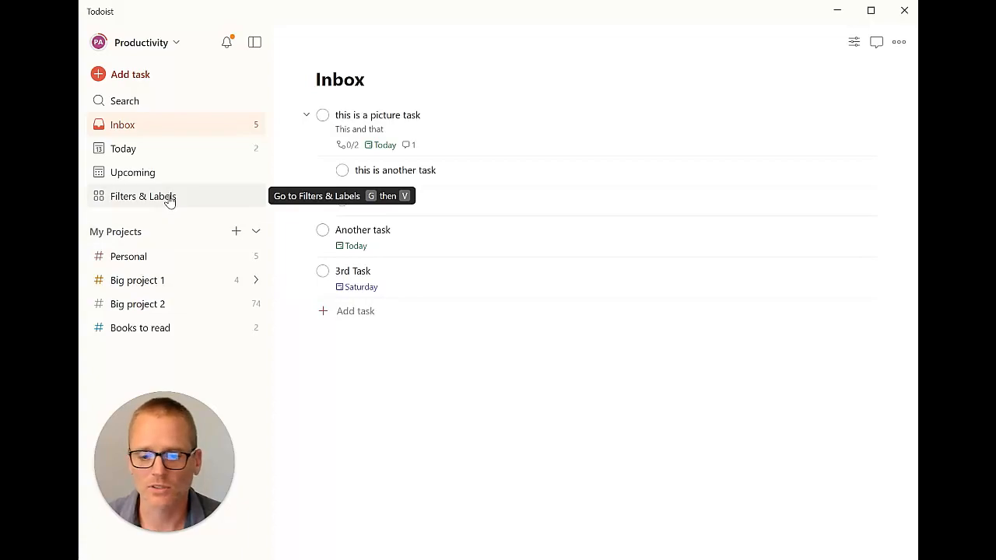
mouse_move(185, 196)
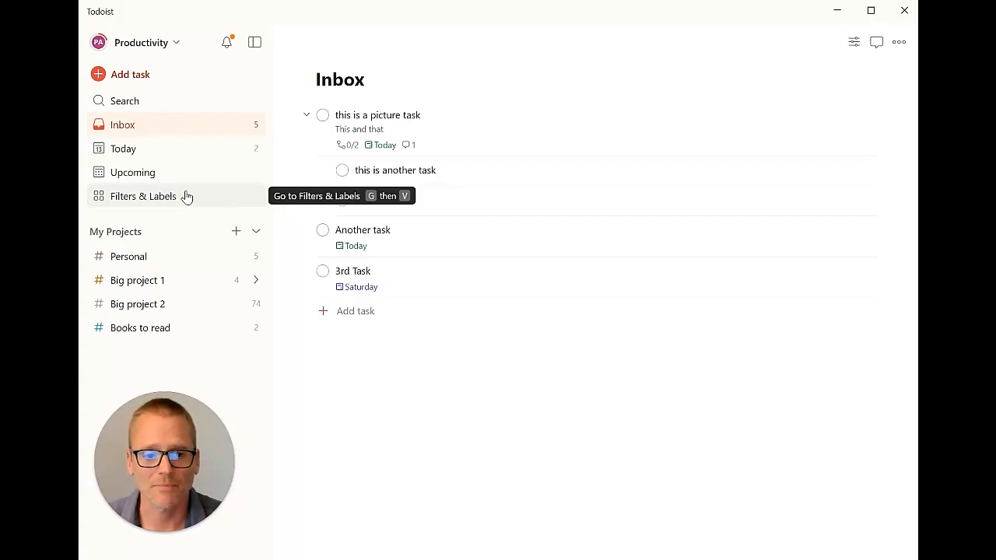
mouse_move(165, 171)
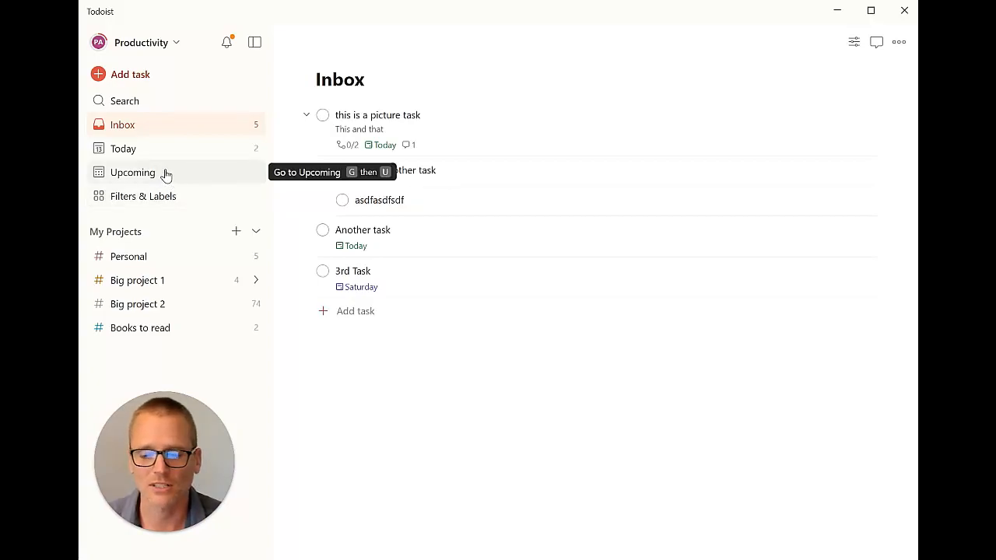